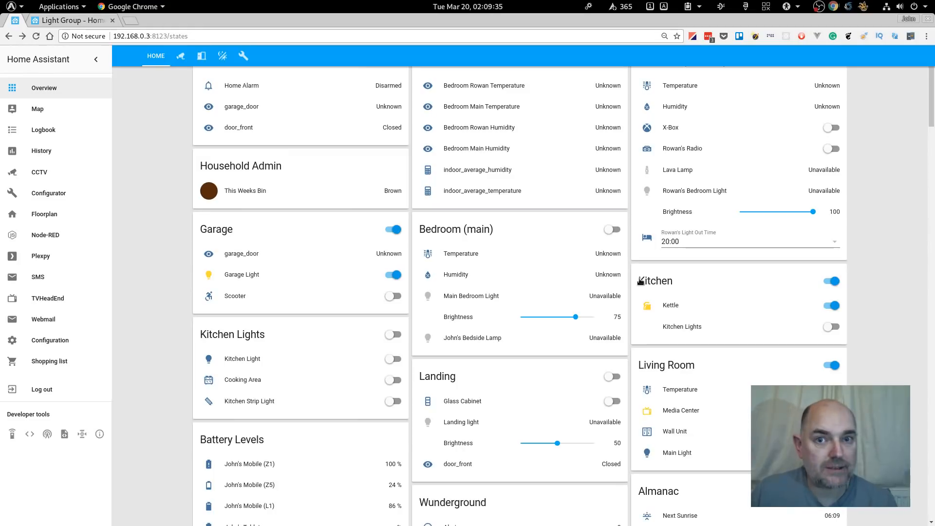
Glance at the map view, return to the overview, and open the Kitchen Lights group details.
{"action": "left_click", "coordinate": [38, 109]}
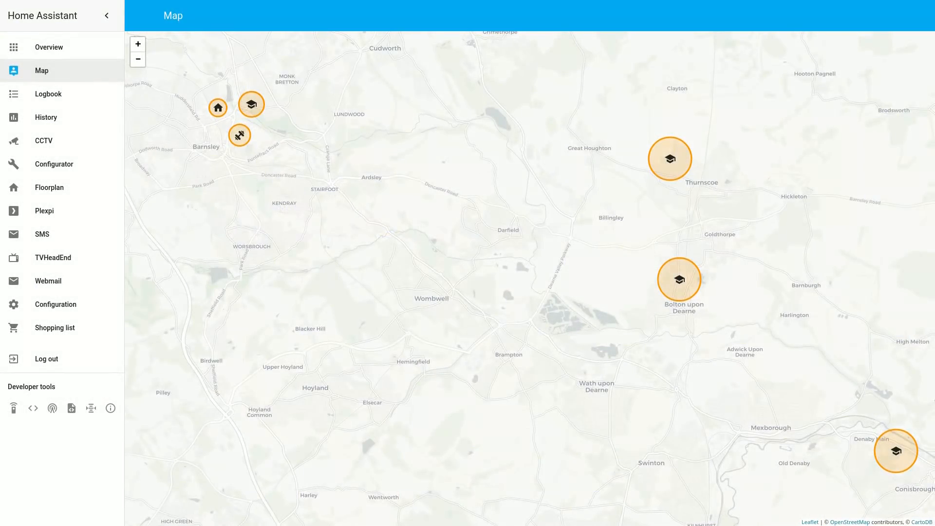
{"action": "left_click", "coordinate": [48, 47]}
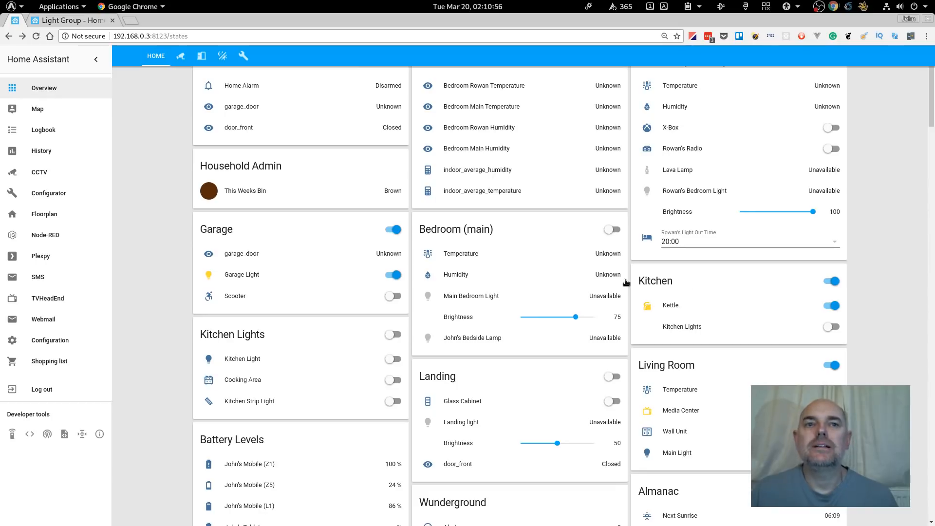
{"action": "mouse_move", "coordinate": [644, 293]}
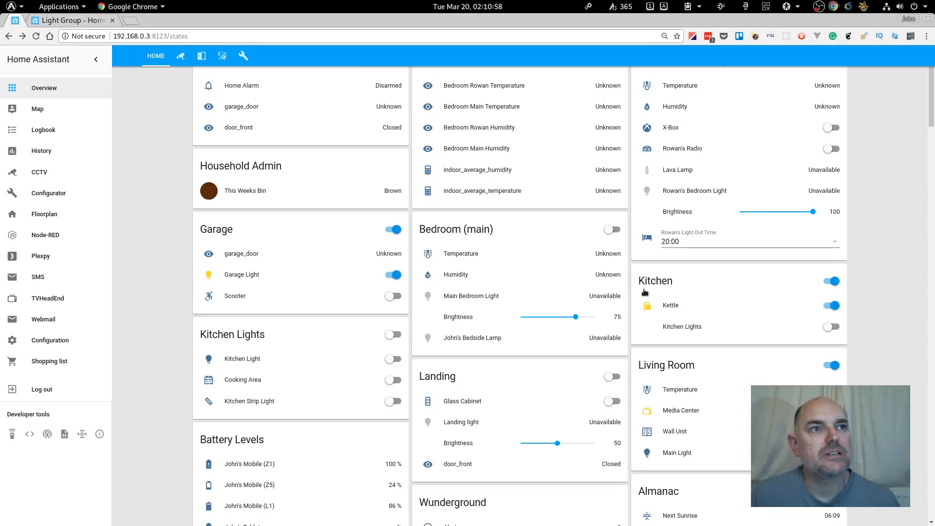
{"action": "mouse_move", "coordinate": [724, 315]}
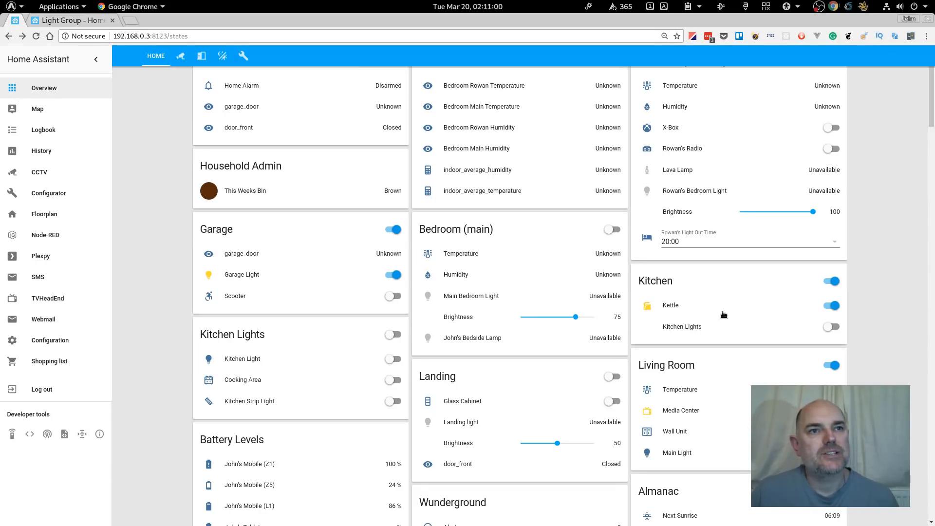
{"action": "mouse_move", "coordinate": [683, 334]}
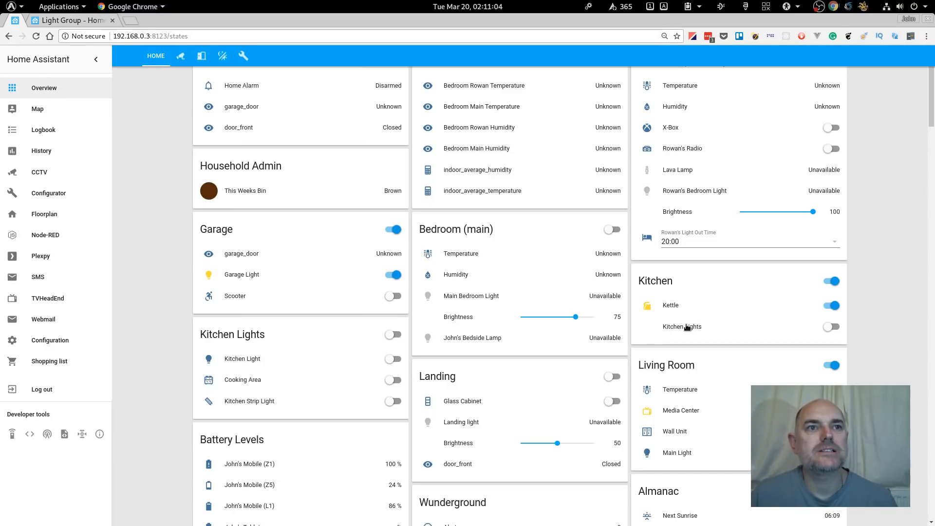
{"action": "left_click", "coordinate": [682, 327]}
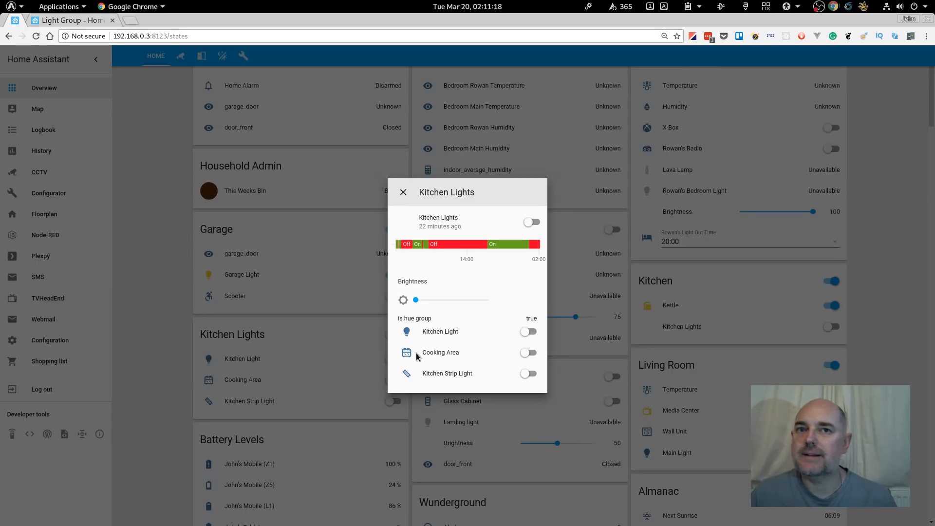
{"action": "mouse_move", "coordinate": [543, 361]}
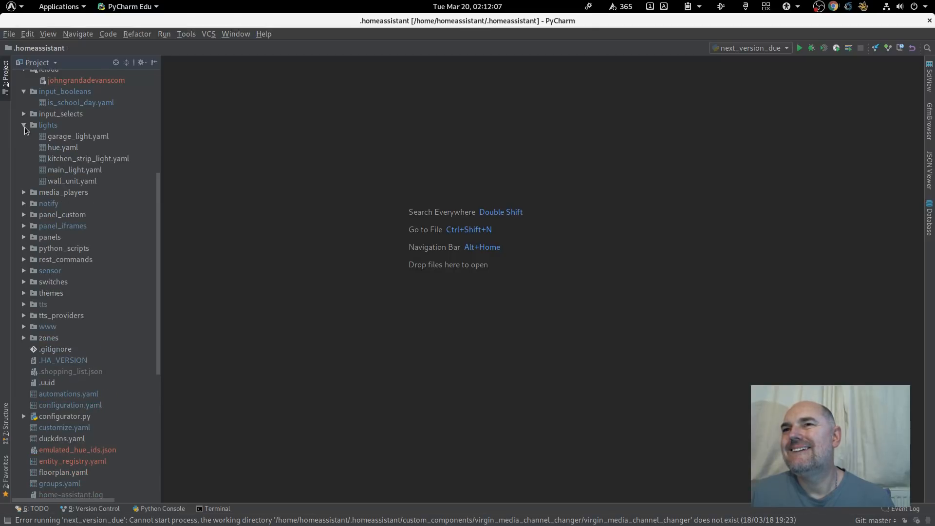
{"action": "mouse_move", "coordinate": [58, 161]}
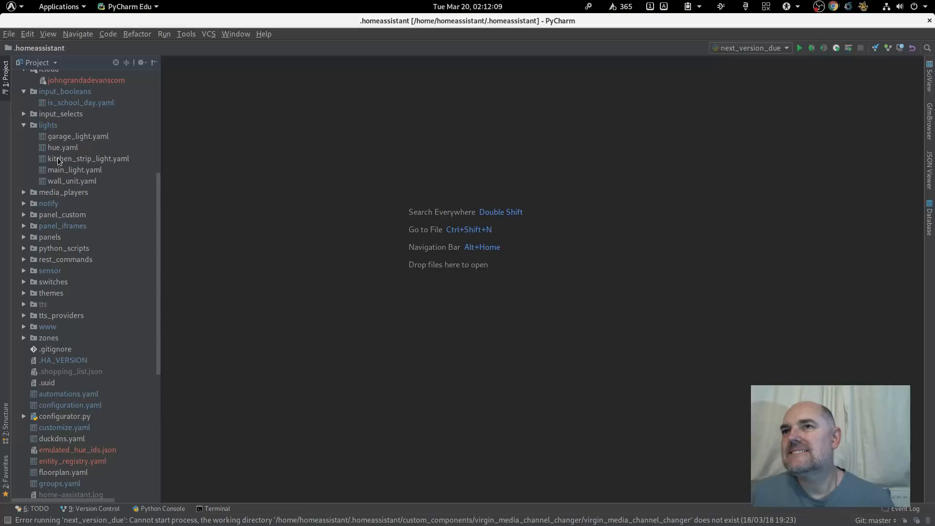
Open kitchen_strip_light.yaml and then hue.yaml from the lights folder.
{"action": "double_click", "coordinate": [89, 158]}
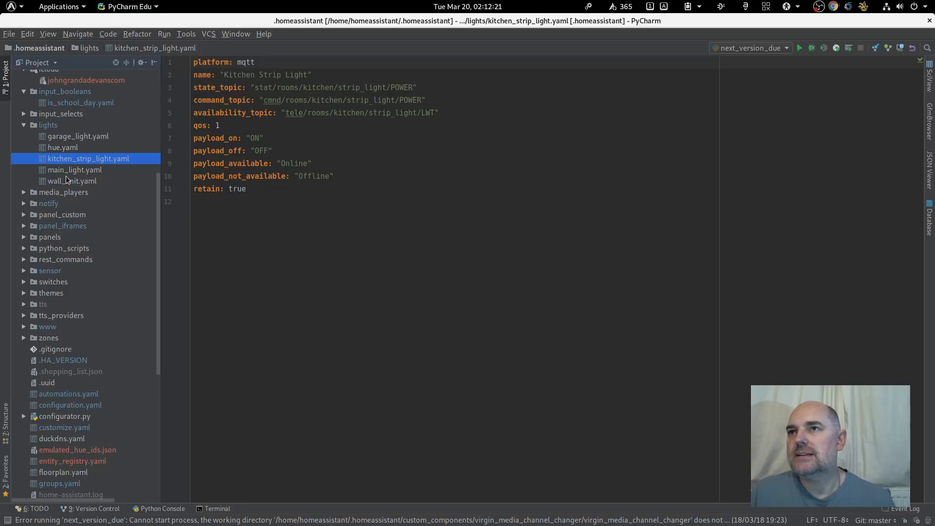
{"action": "mouse_move", "coordinate": [58, 152]}
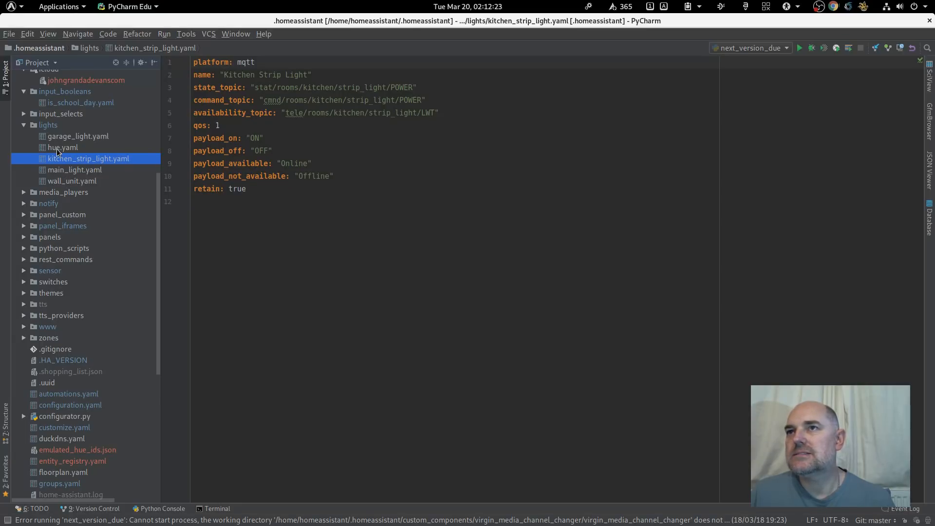
{"action": "left_click", "coordinate": [62, 147]}
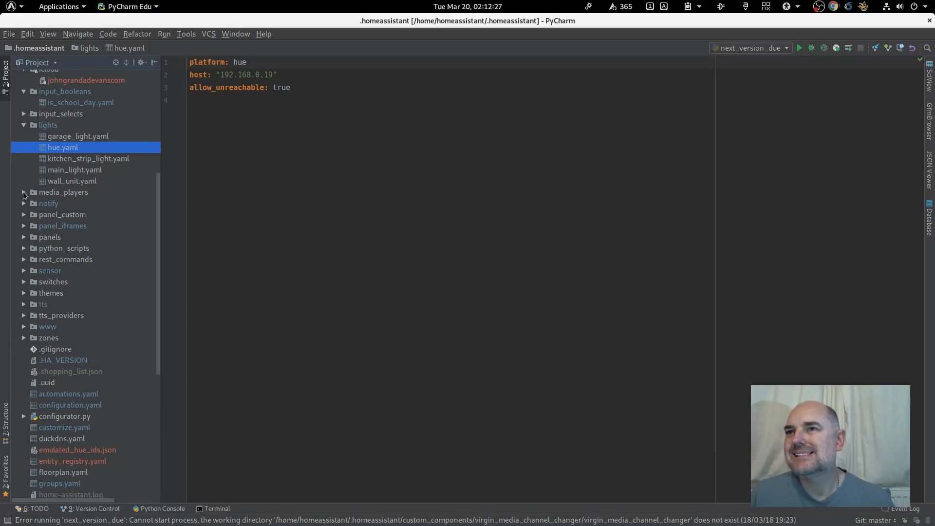
{"action": "mouse_move", "coordinate": [54, 235]}
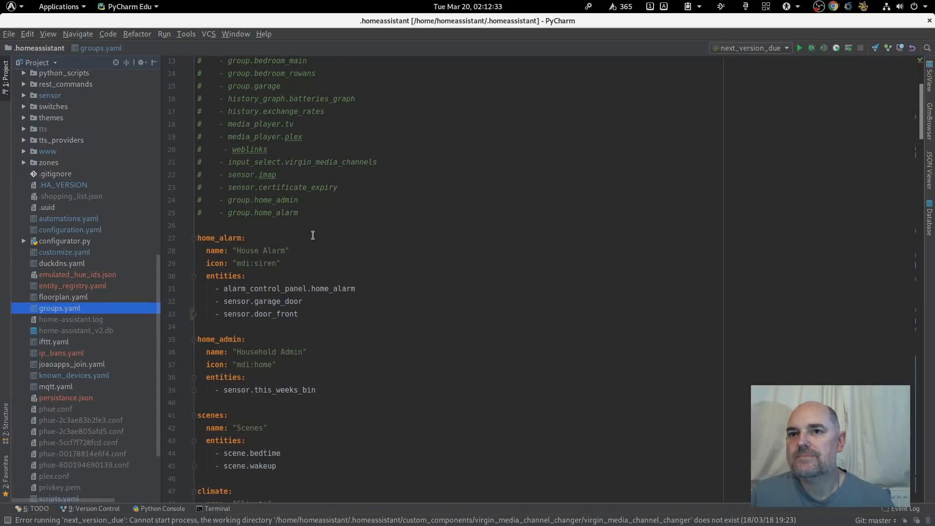
Scroll groups.yaml down to the kitchen group and its three-light kitchen_lights group.
{"action": "scroll", "scroll_direction": "down", "scroll_amount": 3}
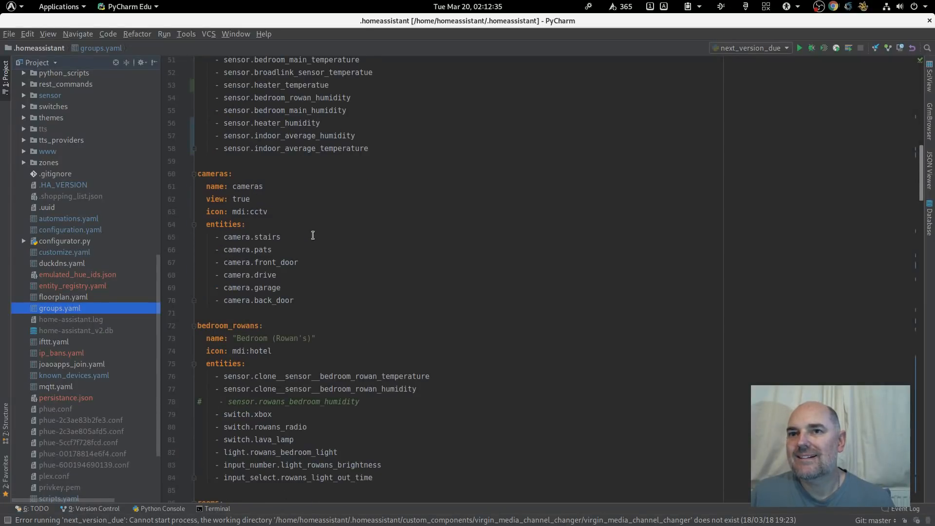
{"action": "scroll", "scroll_direction": "down", "scroll_amount": 3}
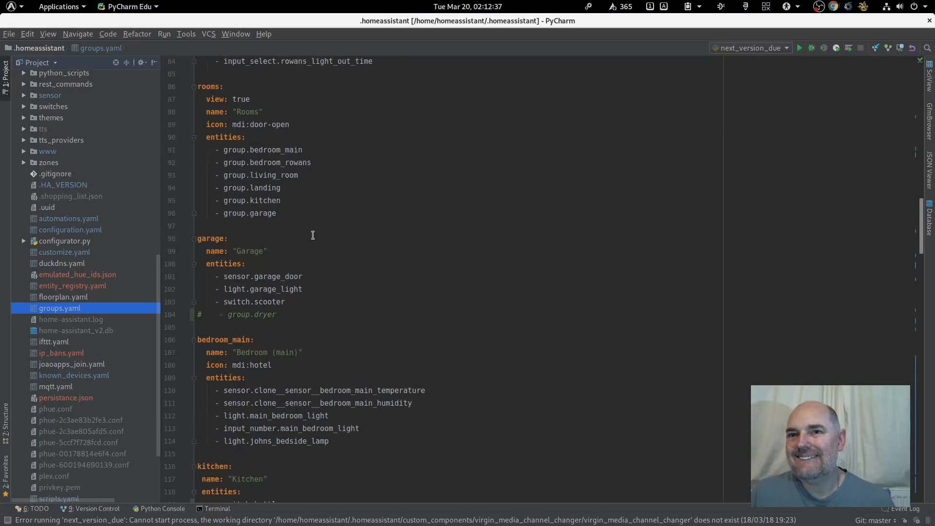
{"action": "scroll", "scroll_direction": "down", "scroll_amount": 3}
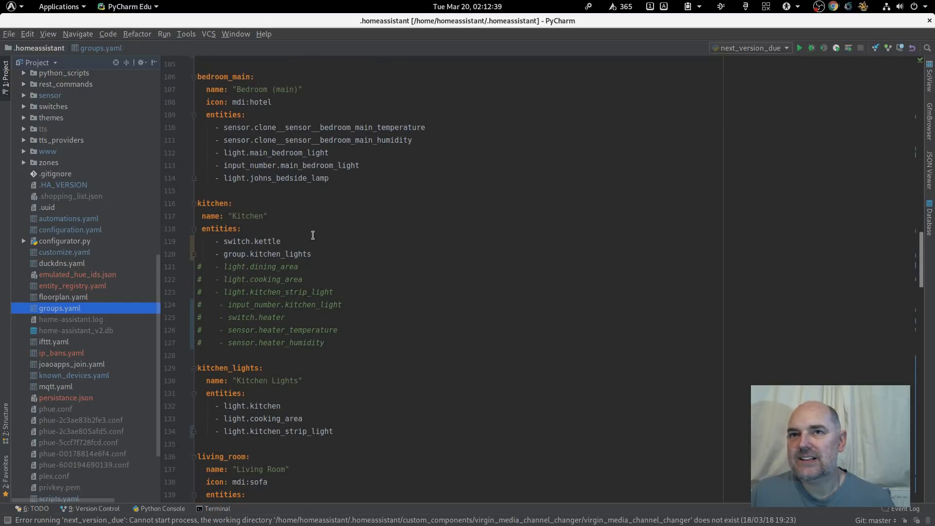
{"action": "mouse_move", "coordinate": [253, 251]}
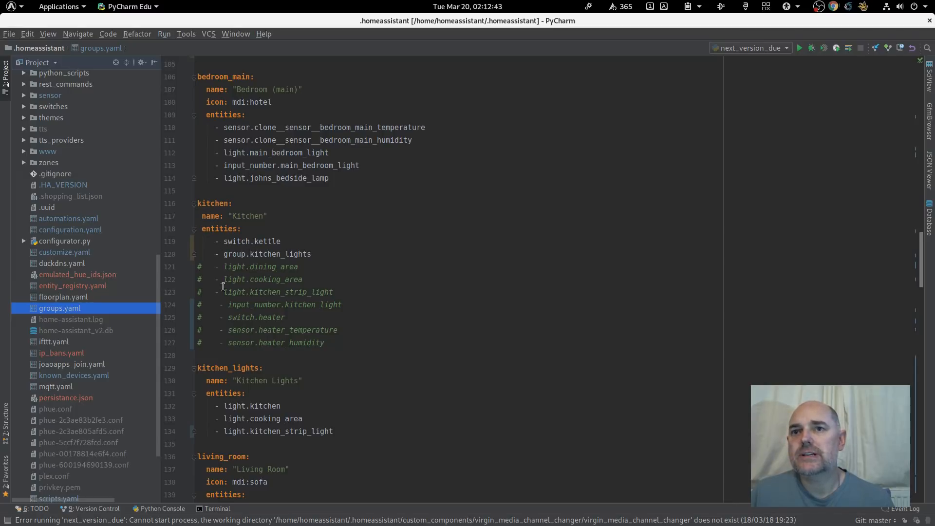
{"action": "scroll", "scroll_direction": "down", "scroll_amount": 3}
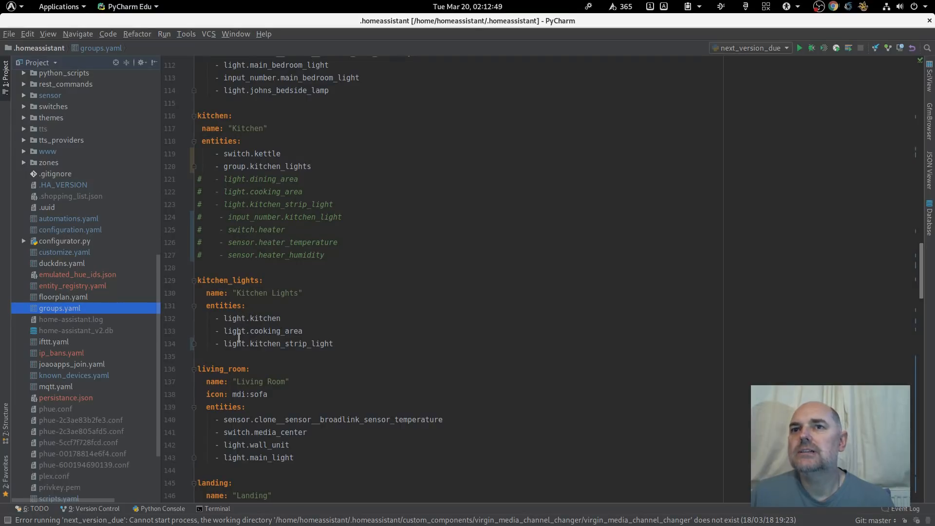
{"action": "mouse_move", "coordinate": [294, 332]}
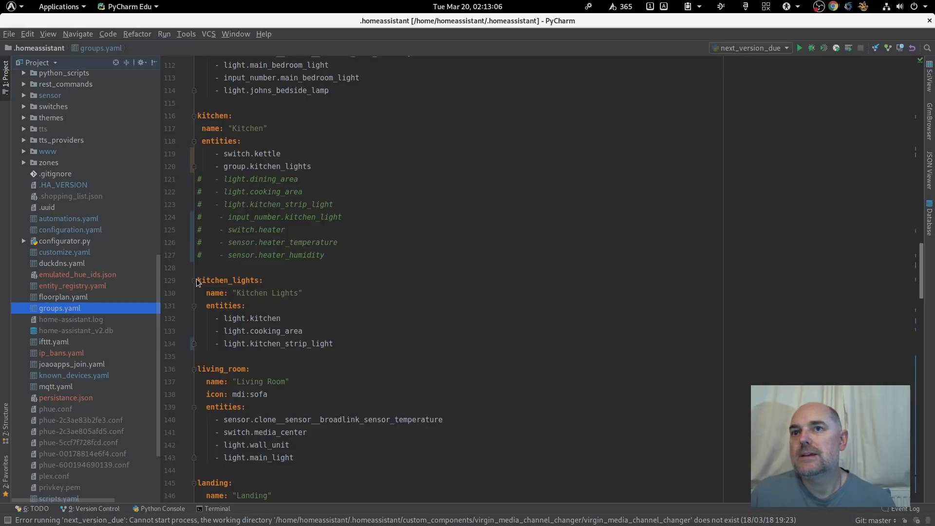
Delete the kitchen_lights group and commented kitchen light lines, and place the cursor on group.kitchen_lights.
{"action": "left_click", "coordinate": [229, 281]}
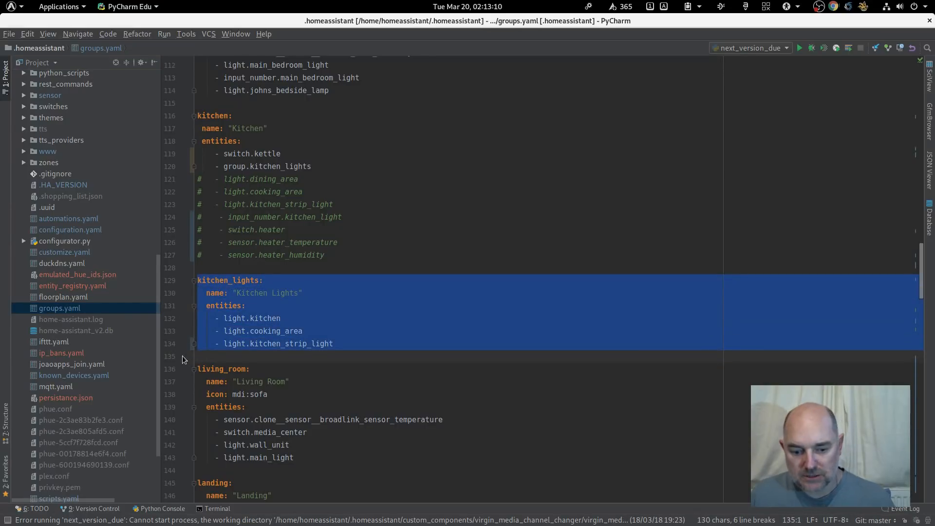
{"action": "key", "text": "Delete"}
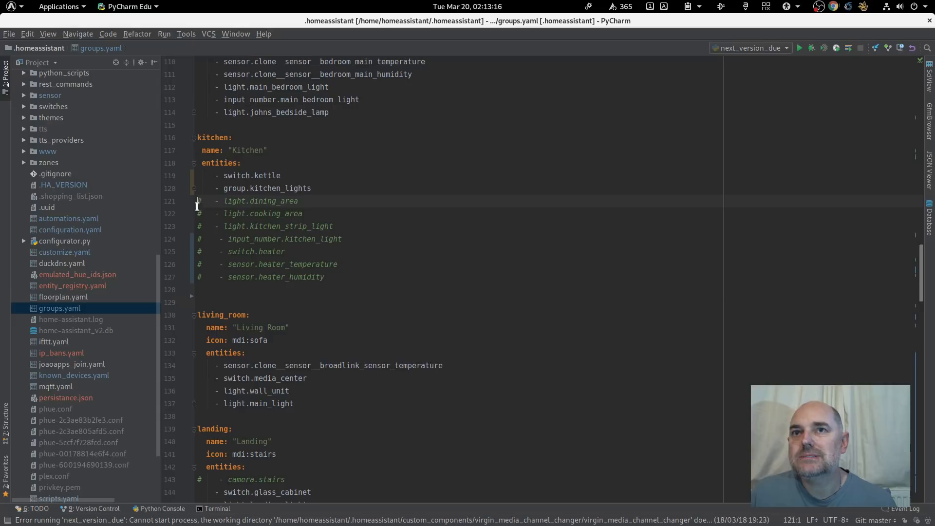
{"action": "left_click_drag", "start_coordinate": [200, 202], "coordinate": [334, 226]}
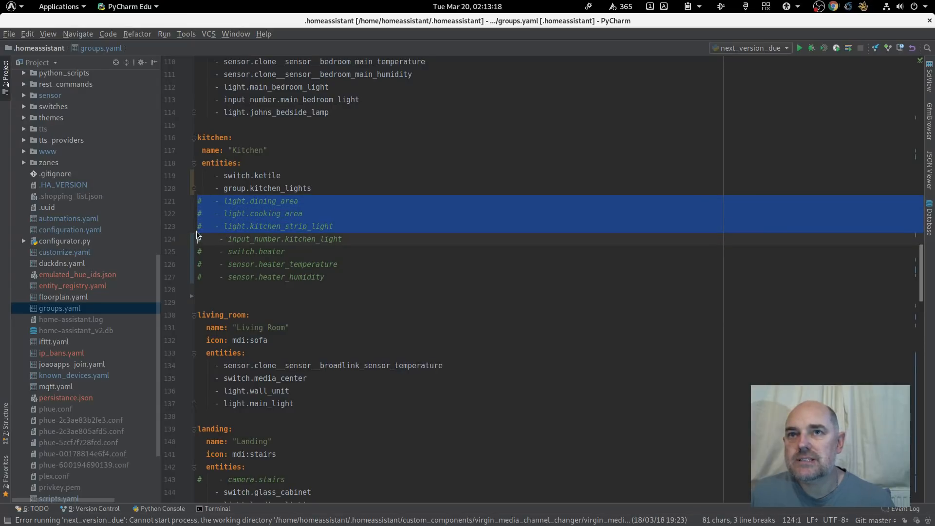
{"action": "key", "text": "Delete"}
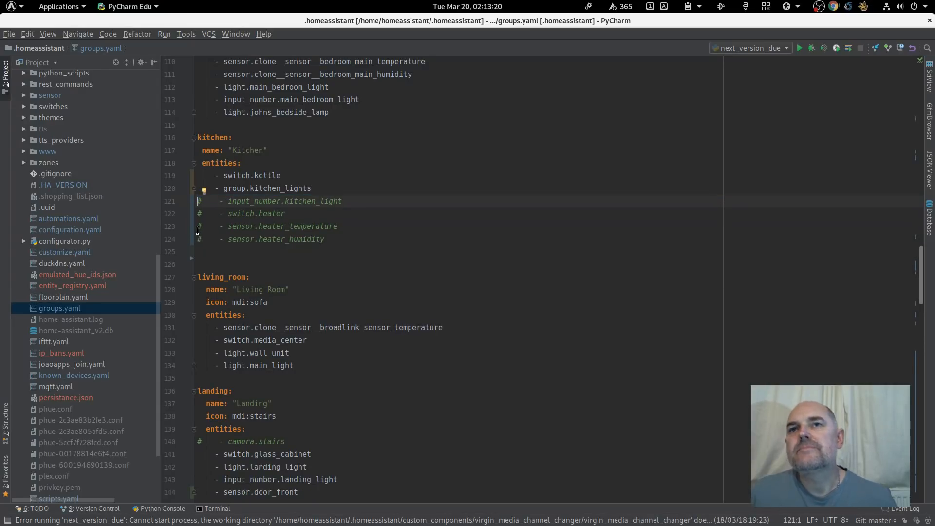
{"action": "left_click", "coordinate": [268, 189]}
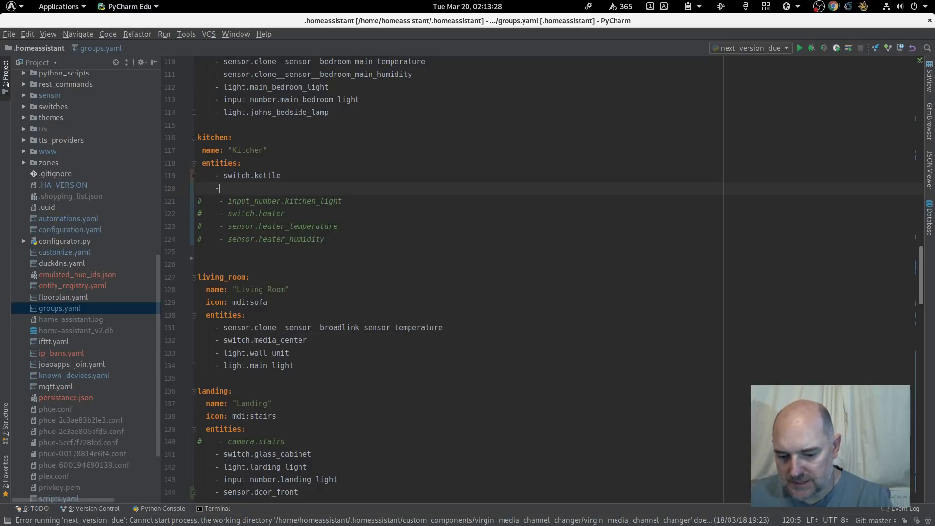
Enter light.kitchen under Kitchen after a caps-lock typo, then select the lights folder.
{"action": "type", "text": "LIGHT."}
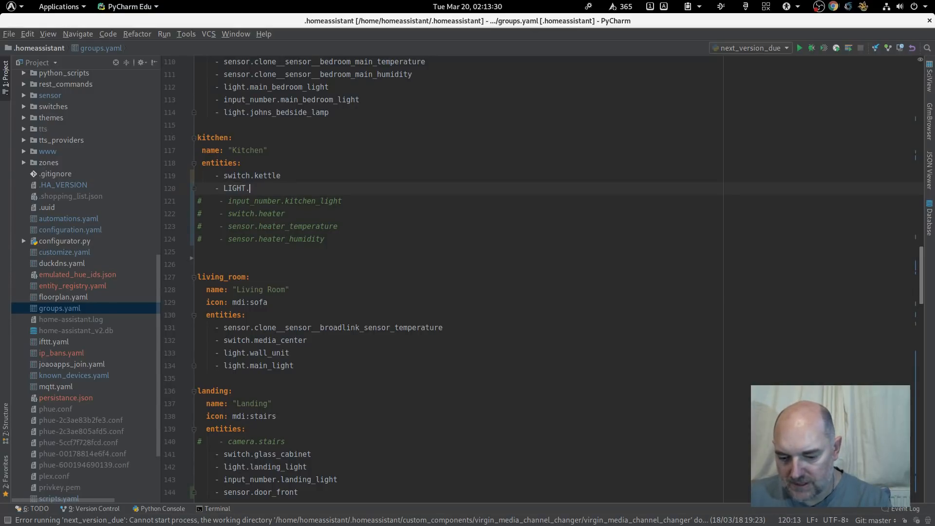
{"action": "type", "text": "KITC="}
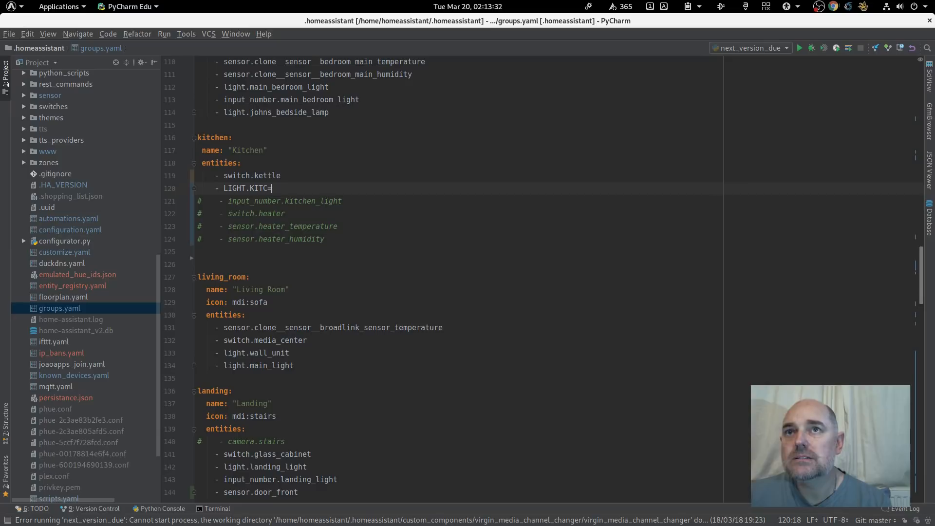
{"action": "key", "text": "BackSpace"}
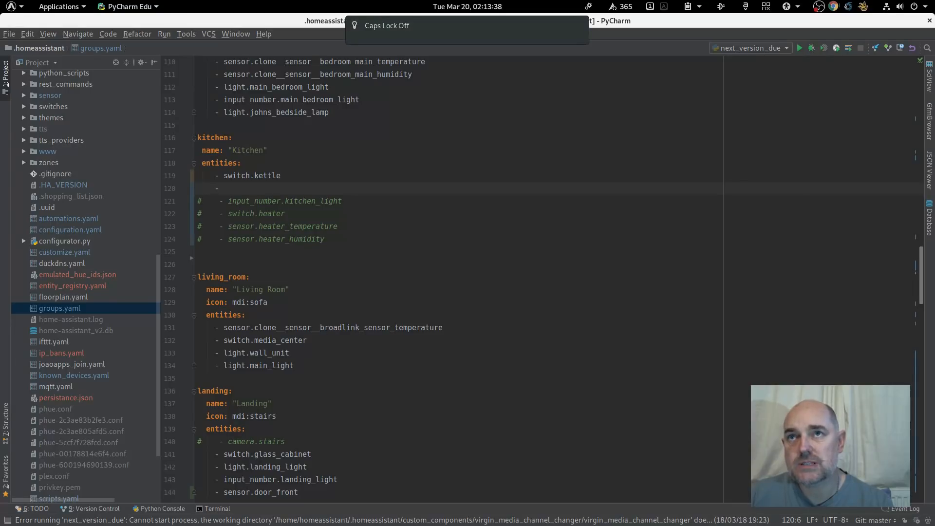
{"action": "type", "text": "light"}
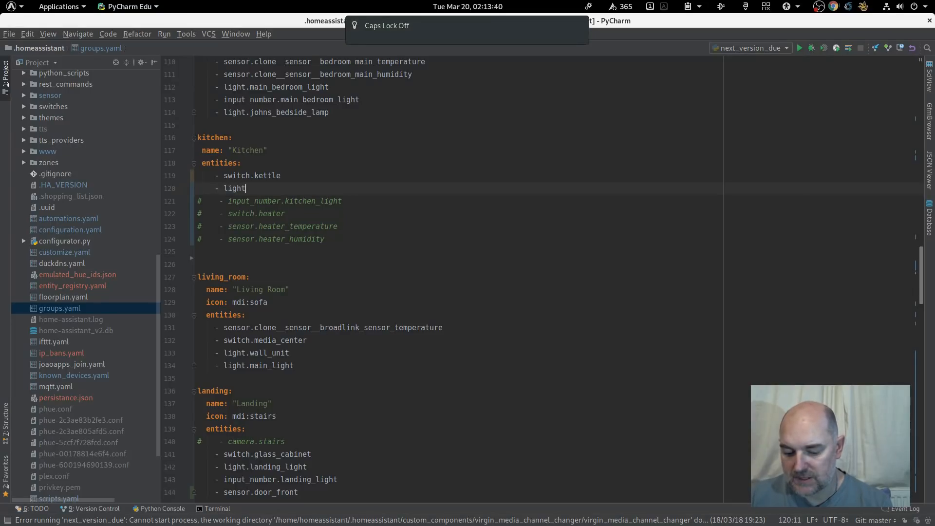
{"action": "type", "text": ".kit"}
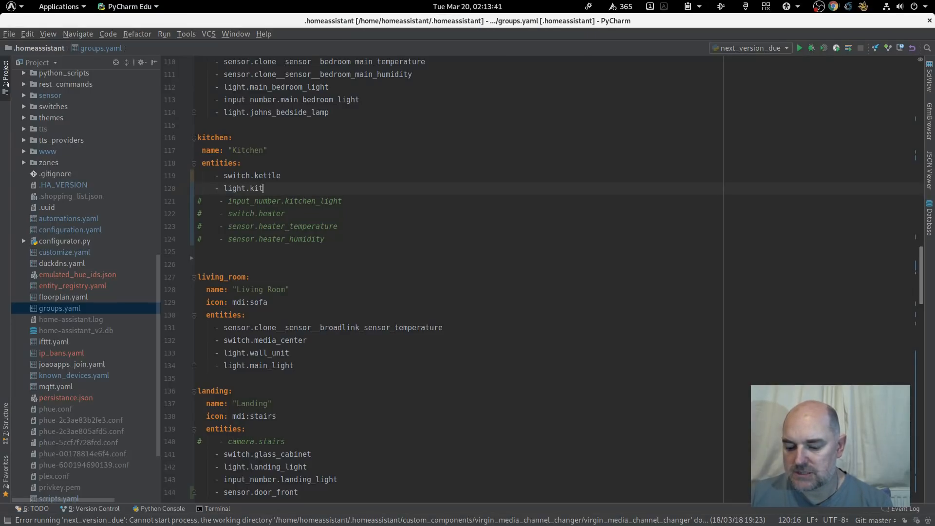
{"action": "type", "text": "chen"}
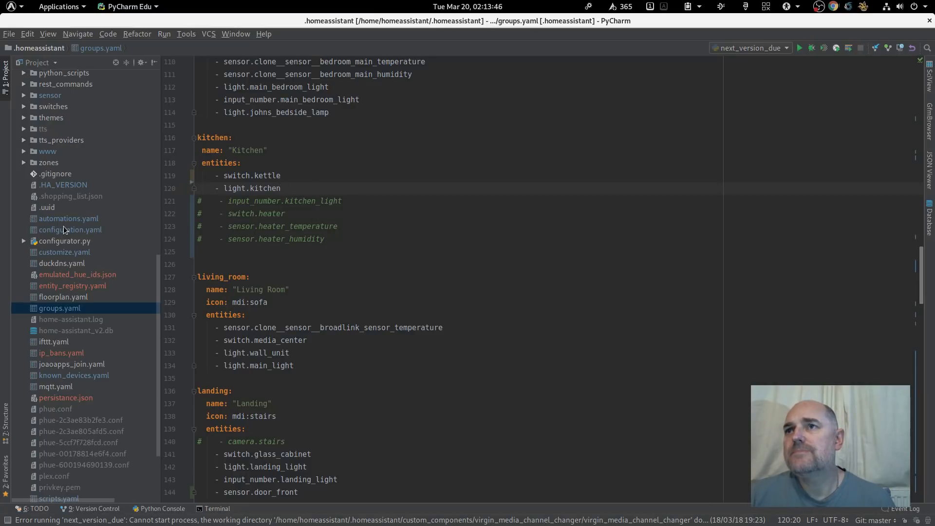
{"action": "scroll", "scroll_direction": "down", "scroll_amount": 3}
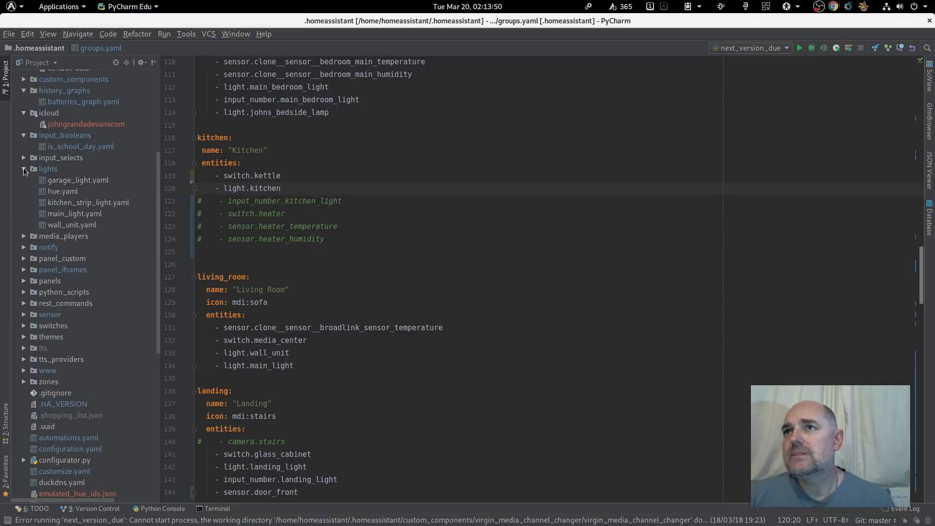
{"action": "left_click", "coordinate": [48, 169]}
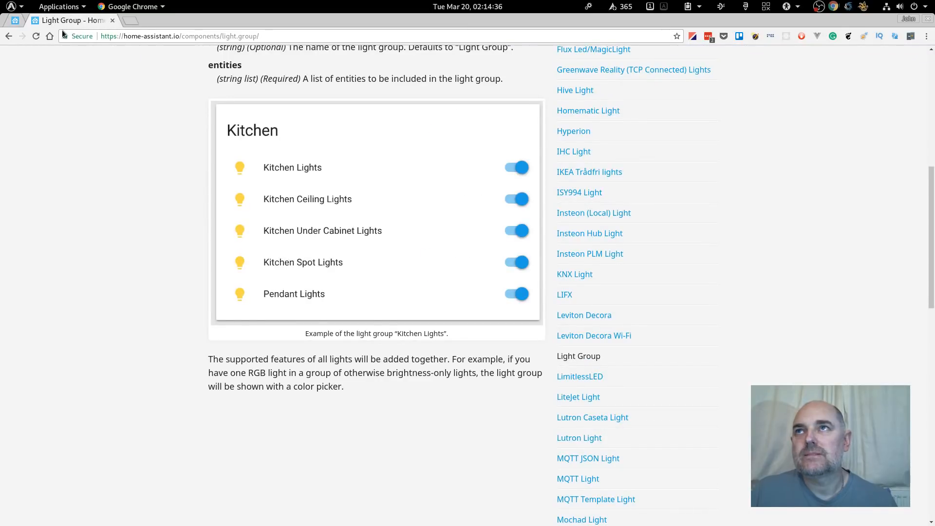
{"action": "mouse_move", "coordinate": [151, 289]}
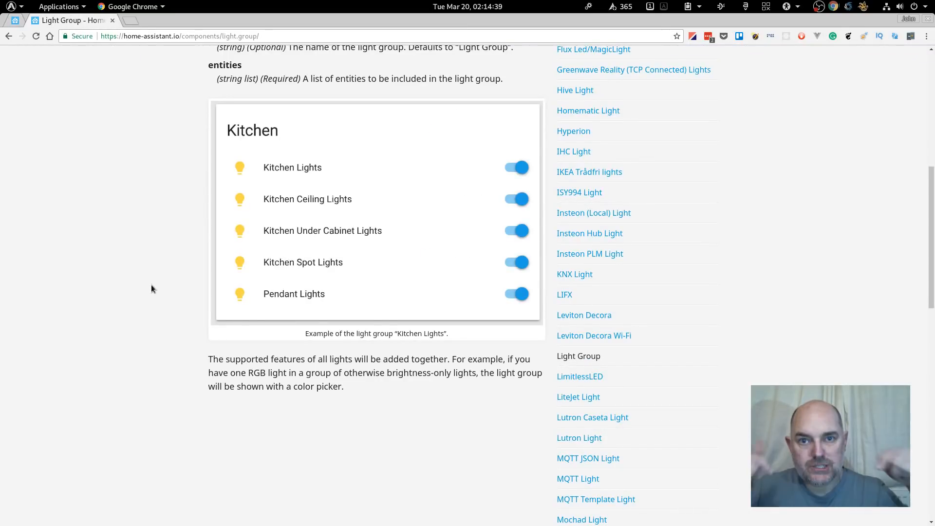
Scroll the Light Group docs up to the example group config listing four kitchen lights.
{"action": "scroll", "scroll_direction": "up", "scroll_amount": 3}
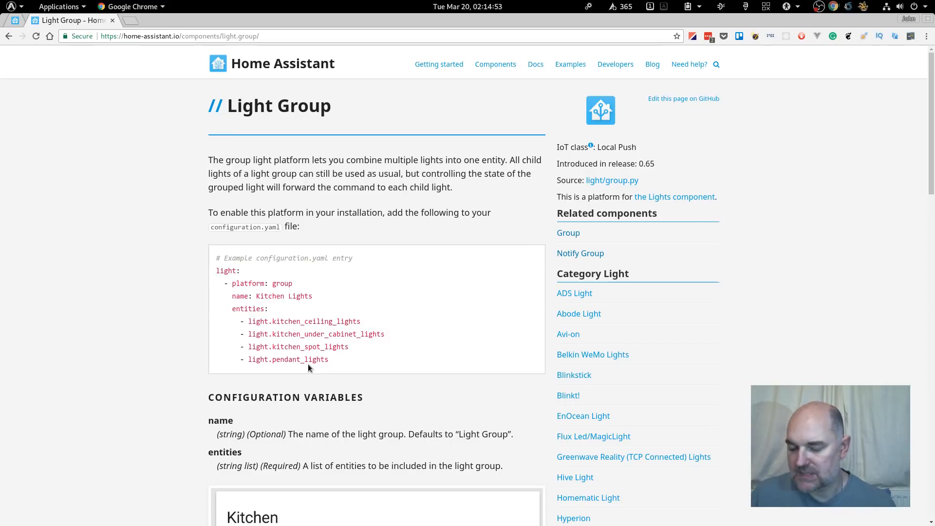
{"action": "mouse_move", "coordinate": [269, 316]}
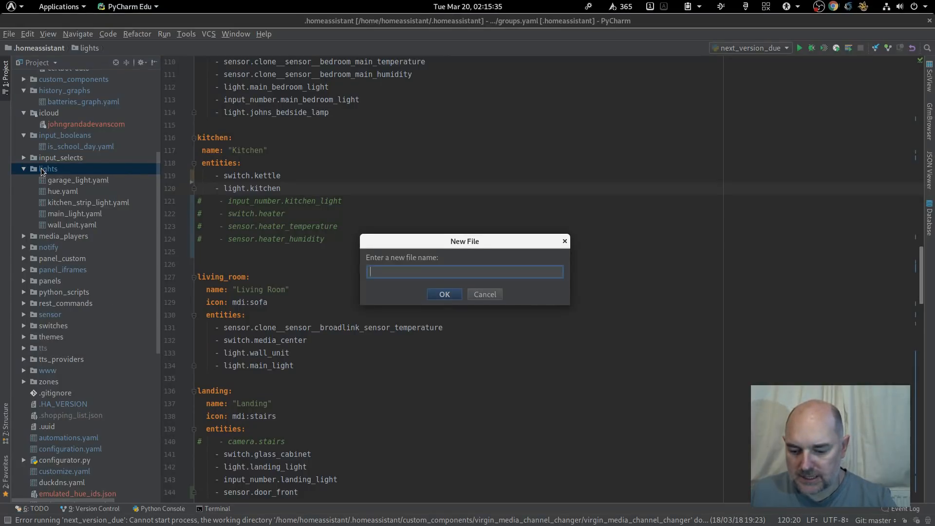
Name the new file kitchen_group.yaml in the lights folder and confirm creating it.
{"action": "type", "text": "kitchen_group"}
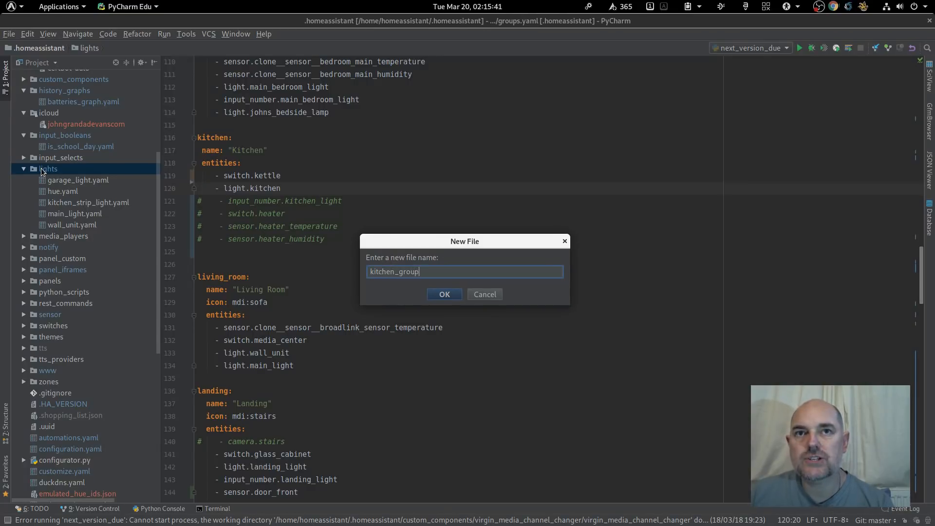
{"action": "type", "text": ".y"}
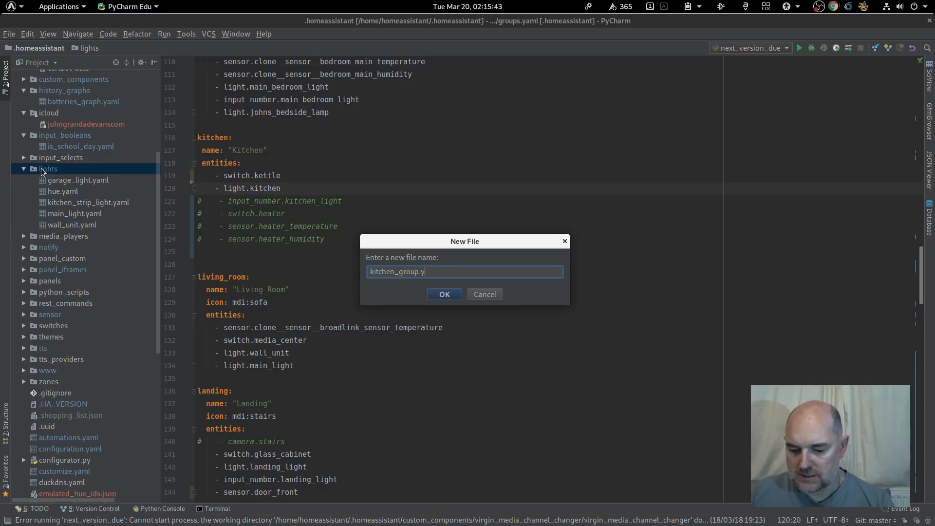
{"action": "left_click", "coordinate": [444, 294]}
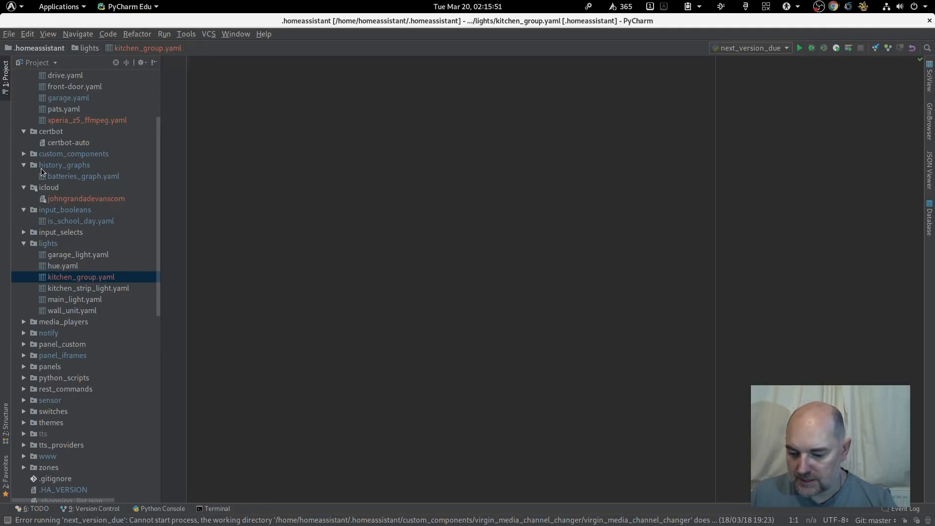
Write platform: group, name: "Kitchen Lights" and an entities key.
{"action": "type", "text": "platform: group"}
{"action": "type", "text": "name: \"K"}
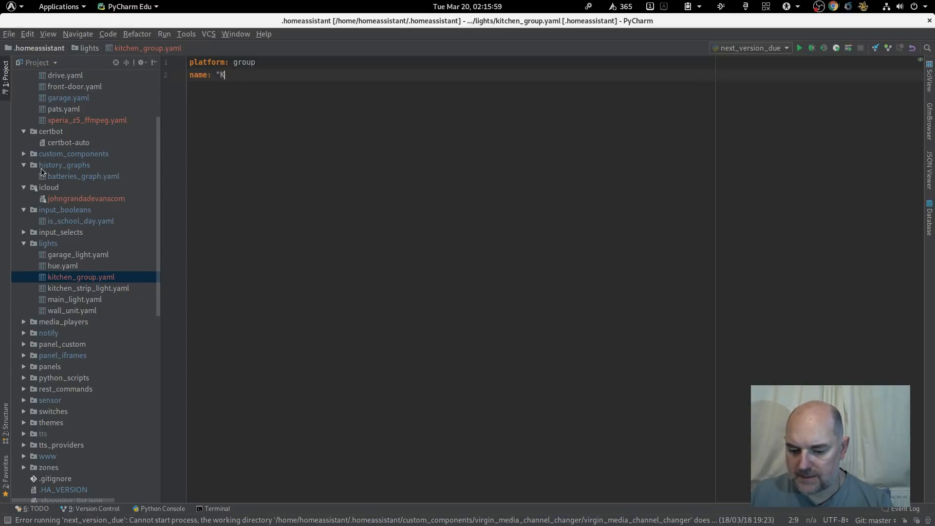
{"action": "type", "text": "itchen L"}
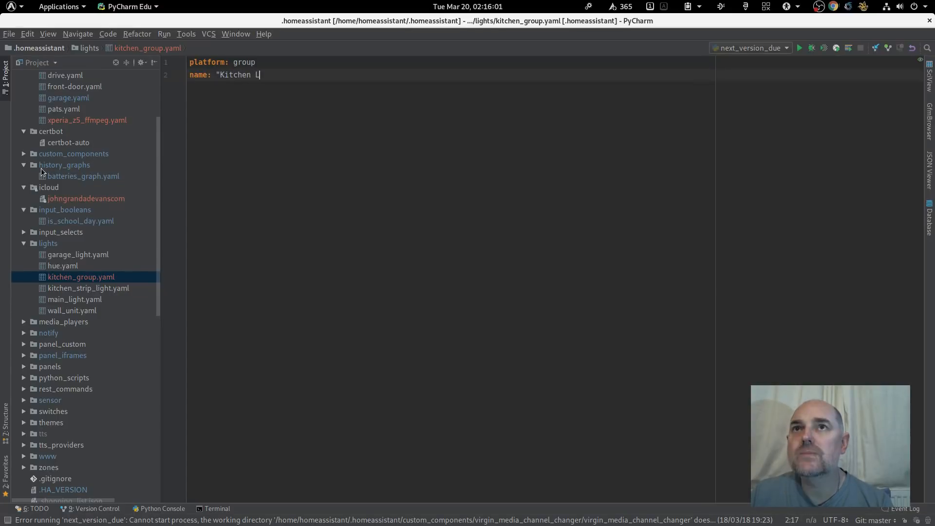
{"action": "type", "text": "ights\""}
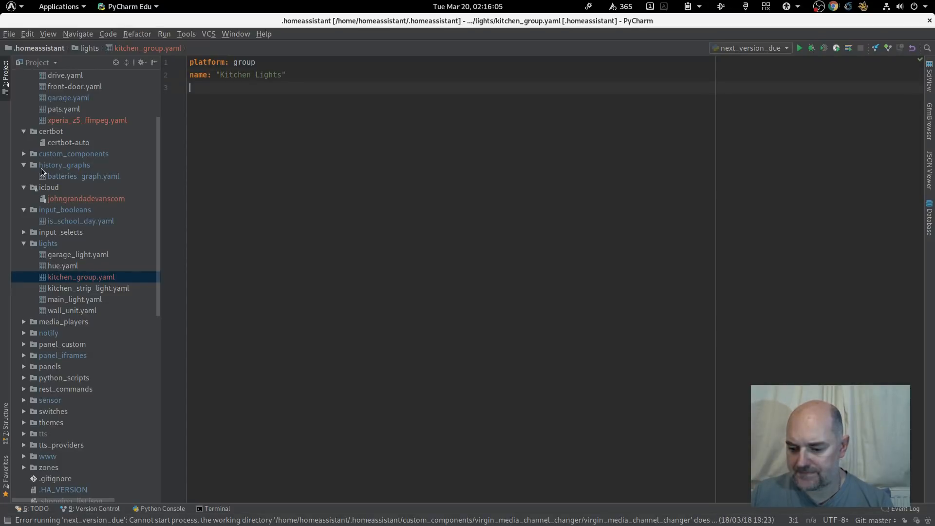
{"action": "type", "text": "entities:"}
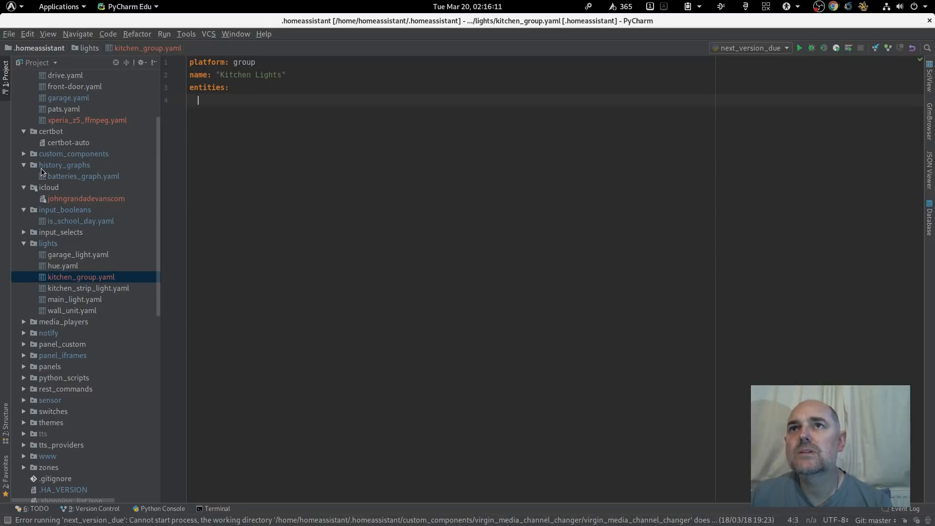
List light.kitchen_strip_light, light.dining_area and light.cooking_area under entities.
{"action": "type", "text": "-"}
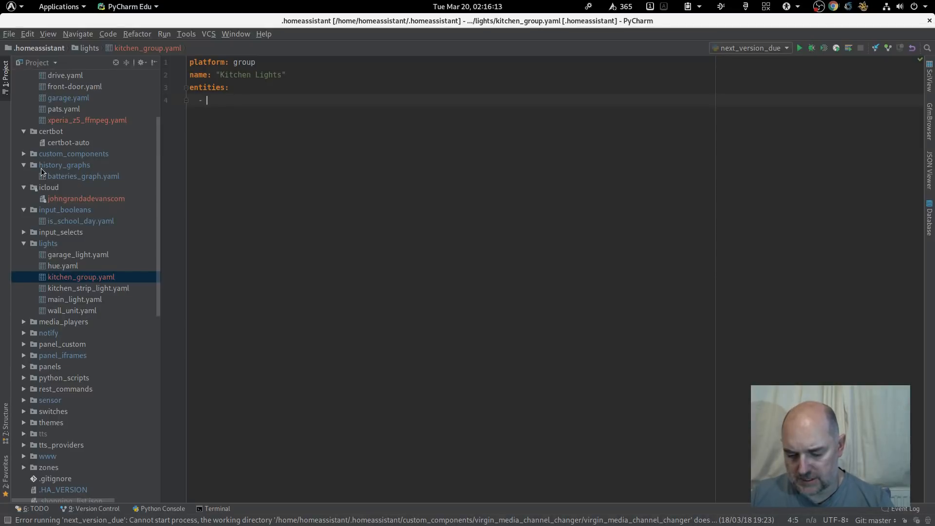
{"action": "type", "text": "light"}
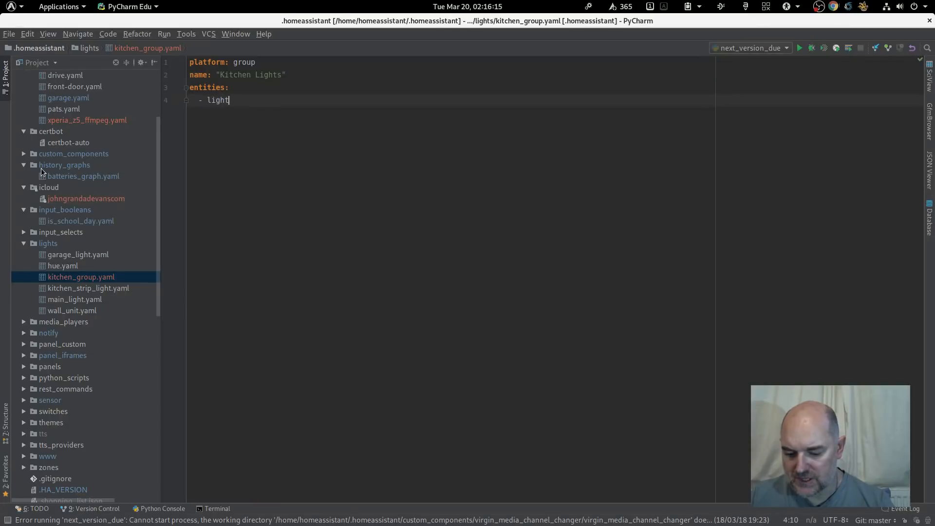
{"action": "type", "text": ".kitchen_strip_light"}
{"action": "type", "text": "- light"}
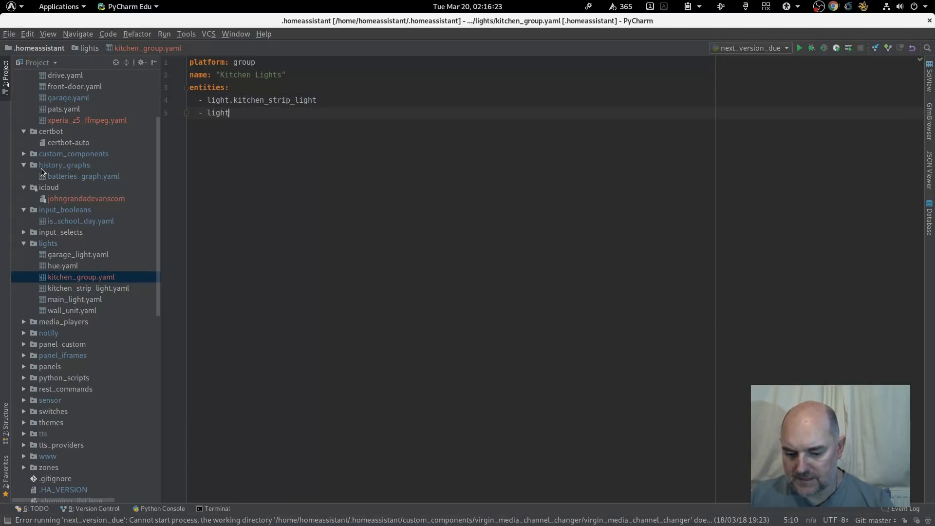
{"action": "type", "text": ".dinin"}
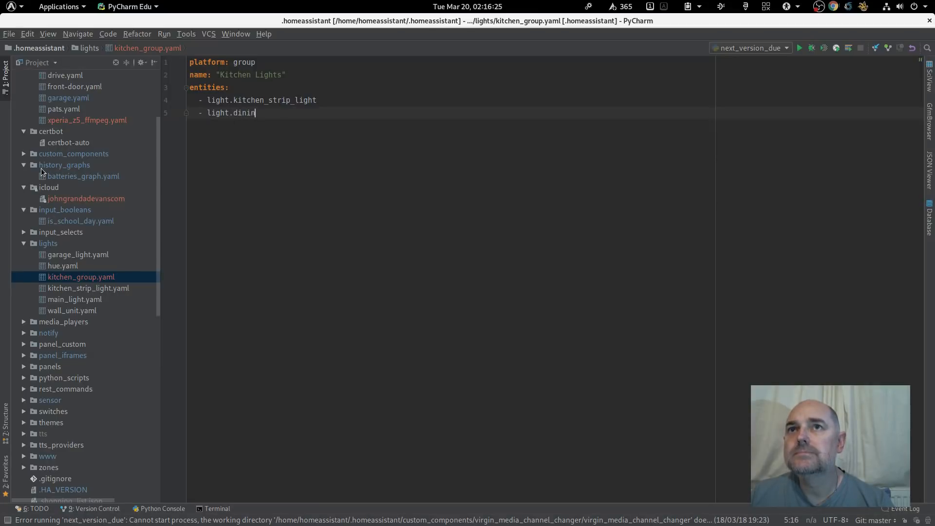
{"action": "type", "text": "g_area"}
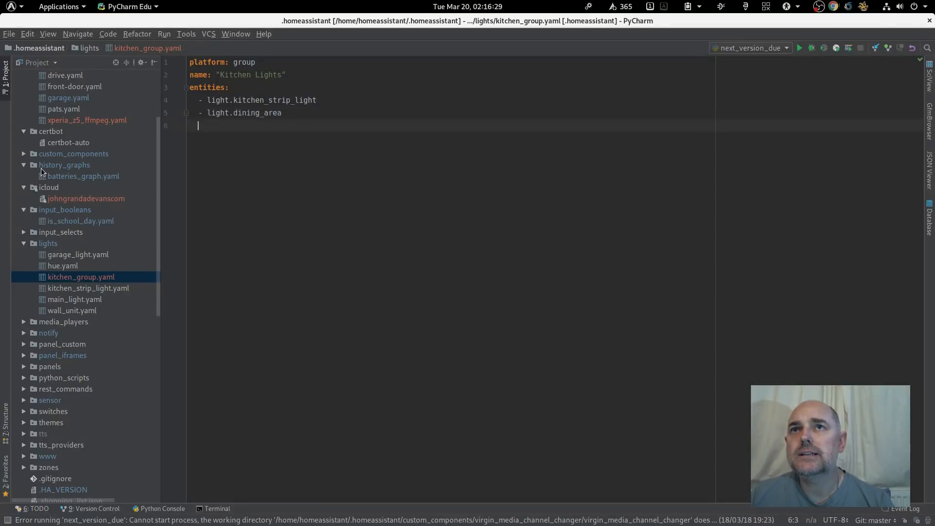
{"action": "type", "text": "- light"}
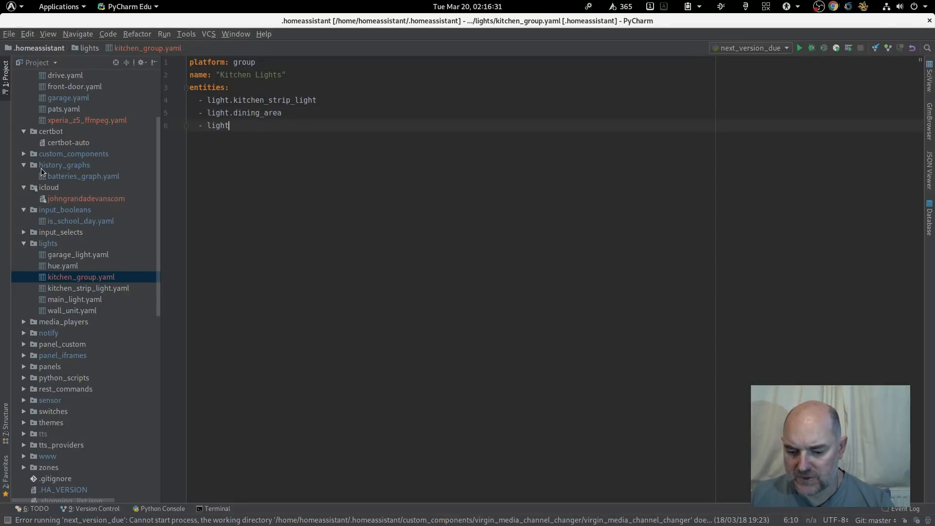
{"action": "type", "text": ".cook"}
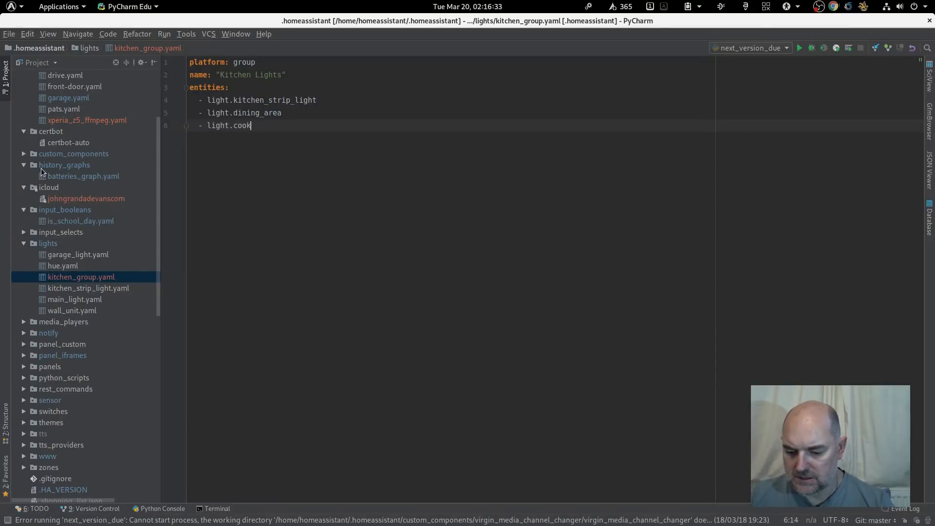
{"action": "type", "text": "ing_area"}
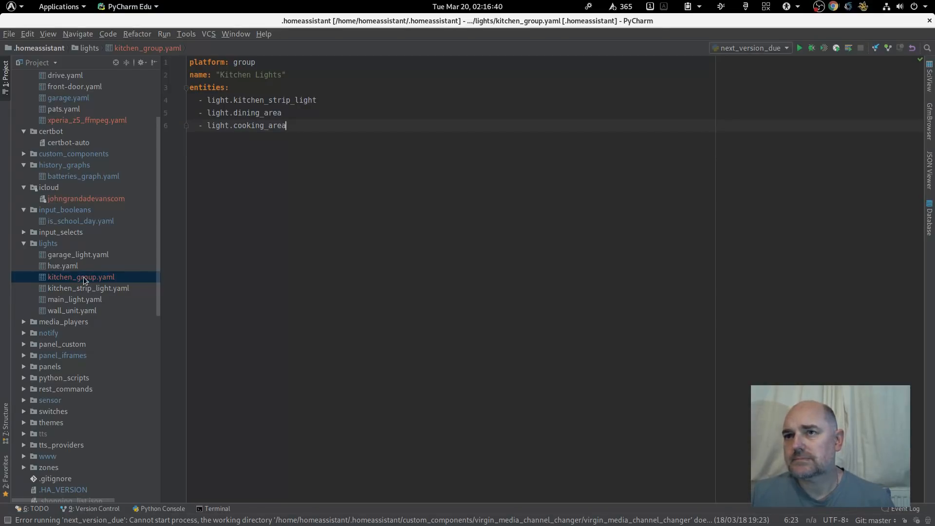
{"action": "mouse_move", "coordinate": [41, 241]}
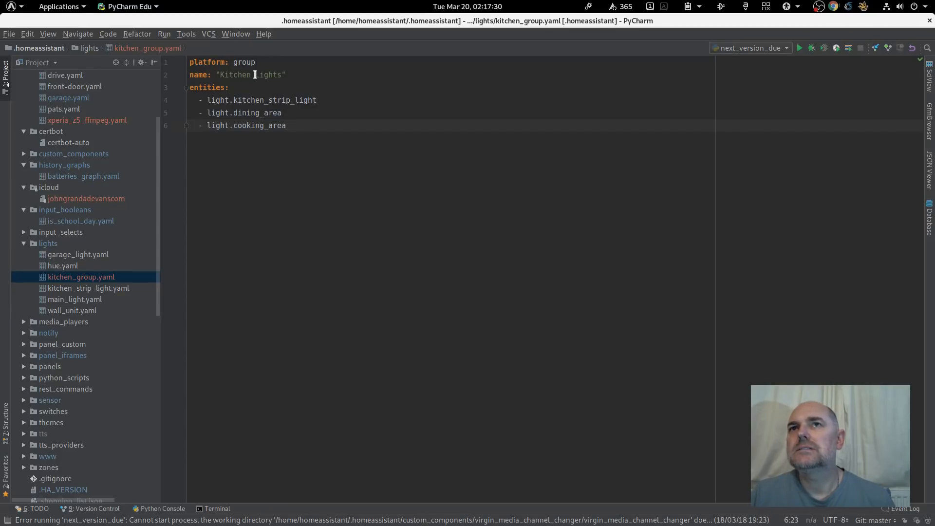
Delete 'Lights' so the group is named Kitchen, and rename the file to kitchen.yaml.
{"action": "double_click", "coordinate": [267, 74]}
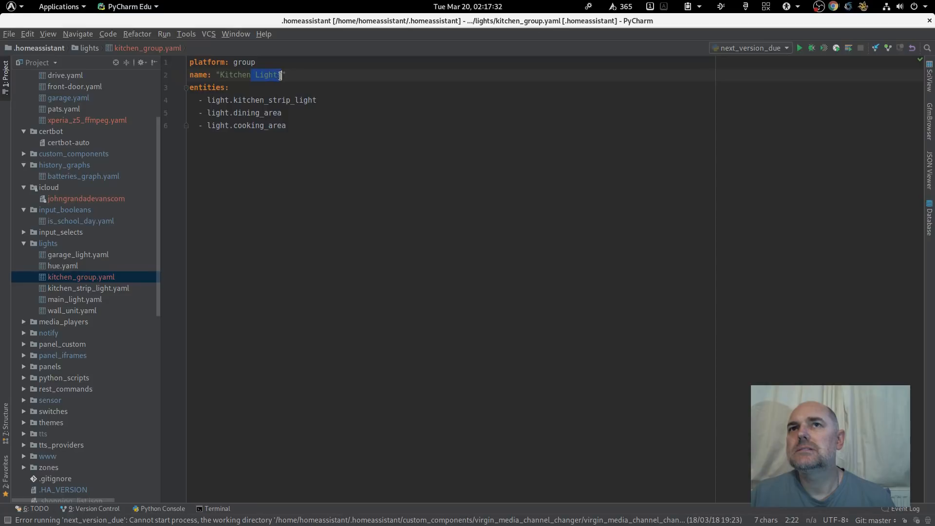
{"action": "key", "text": "Delete"}
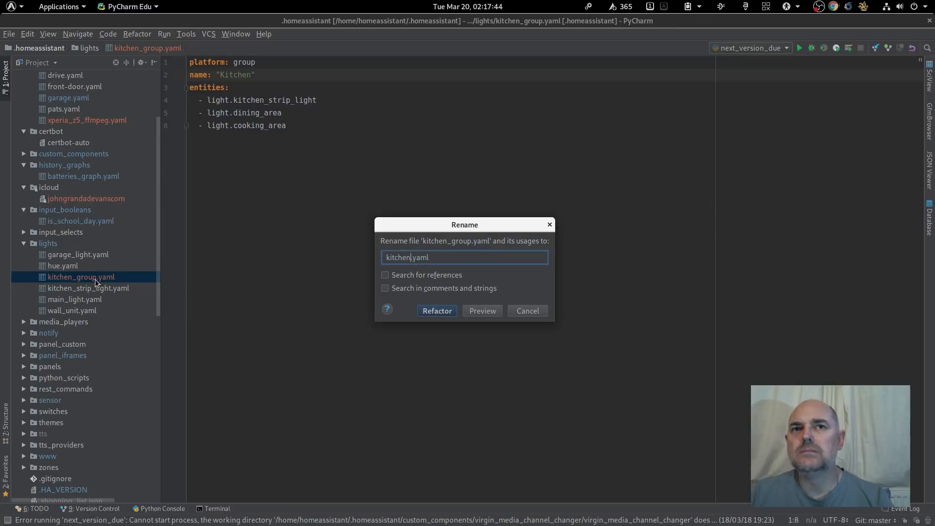
{"action": "left_click", "coordinate": [437, 311]}
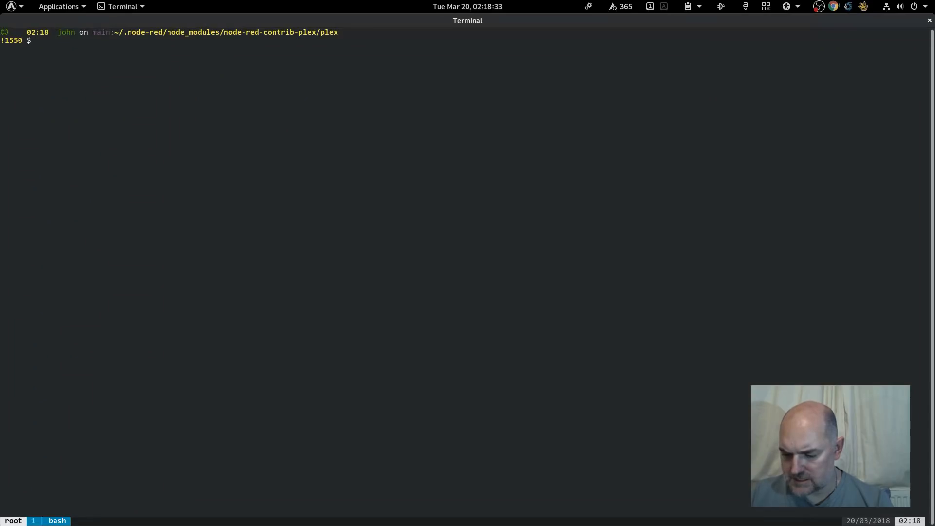
Type sudo systemctl restart home-assistant in the terminal.
{"action": "type", "text": "sudo"}
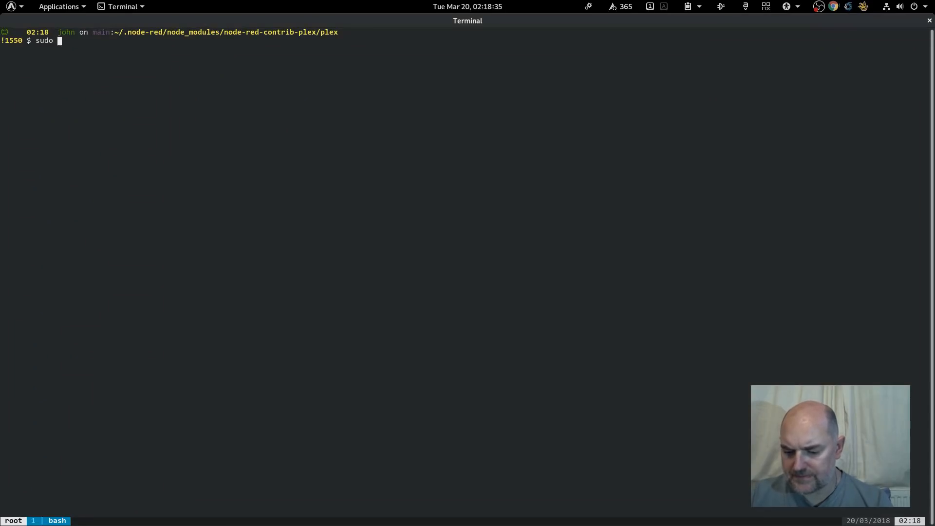
{"action": "type", "text": "systemctl r"}
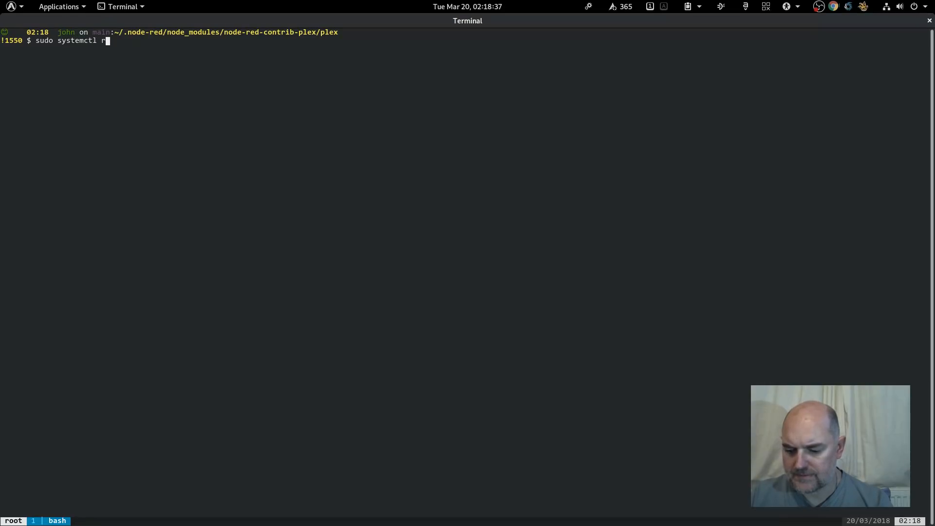
{"action": "type", "text": "estart home"}
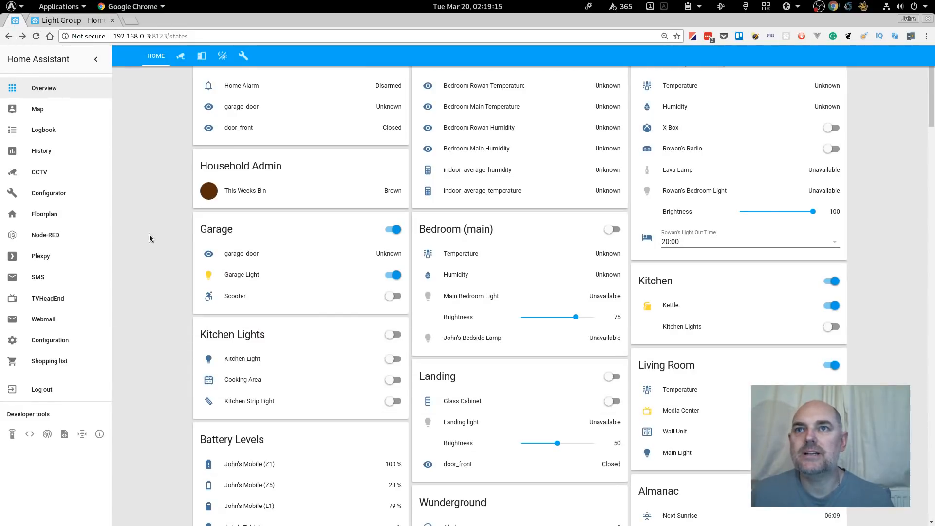
{"action": "mouse_move", "coordinate": [325, 293]}
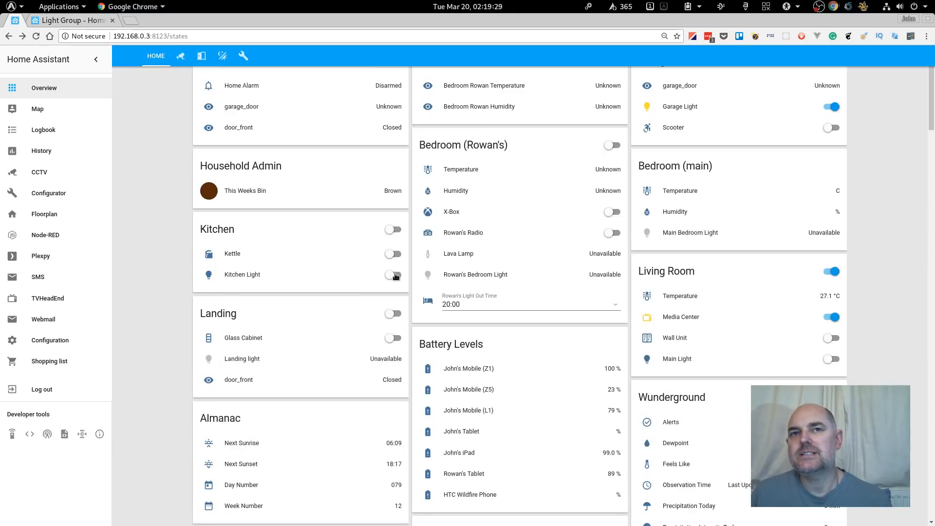
Switch on the Kitchen Light group toggle in the Kitchen card.
{"action": "left_click", "coordinate": [393, 276]}
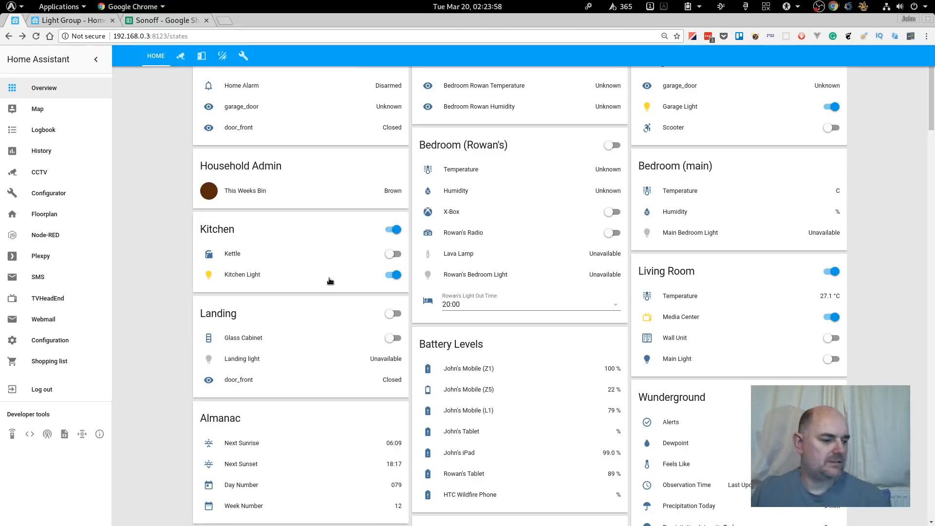
{"action": "mouse_move", "coordinate": [241, 277]}
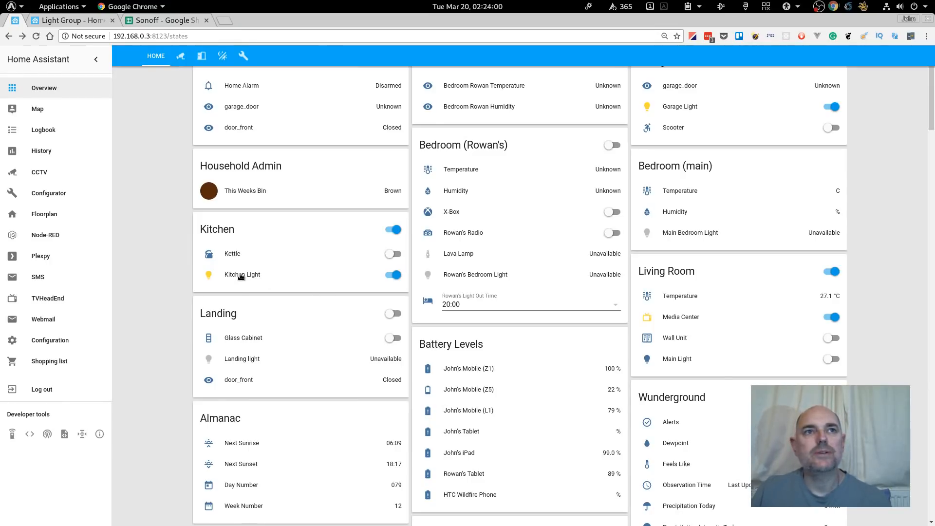
{"action": "mouse_move", "coordinate": [298, 283]}
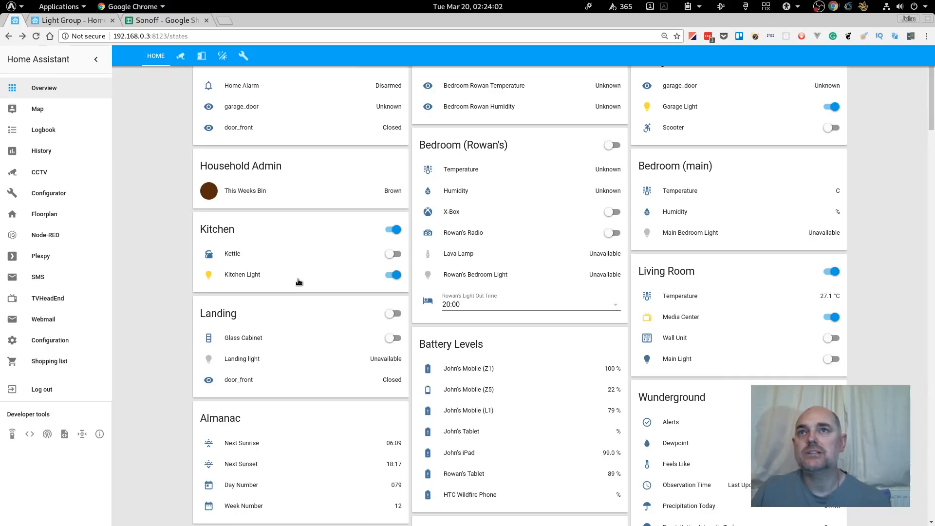